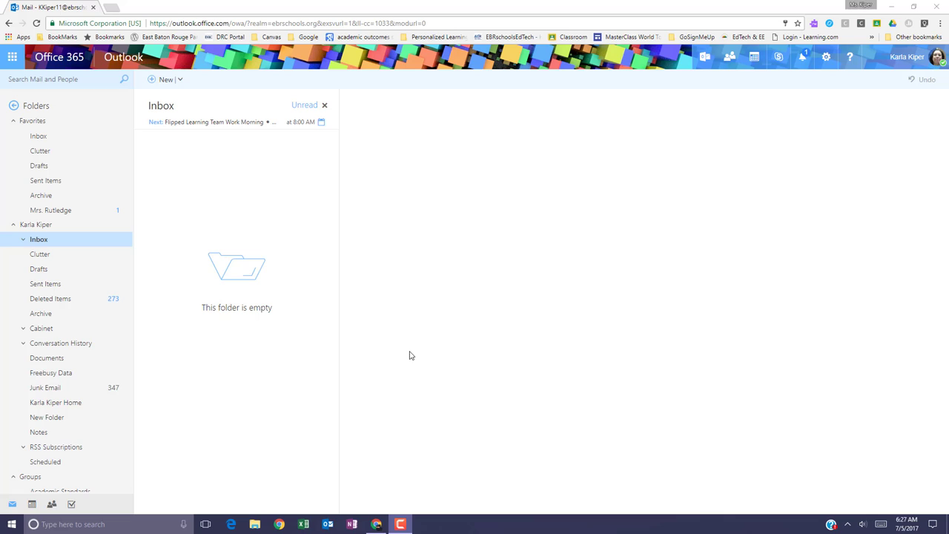
{"action": "mouse_move", "coordinate": [370, 257]}
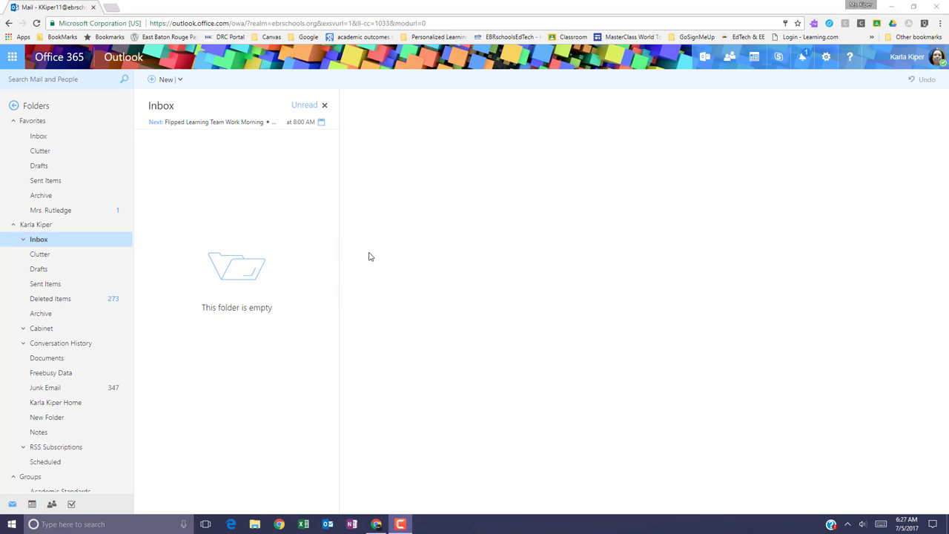
{"action": "mouse_move", "coordinate": [398, 264]}
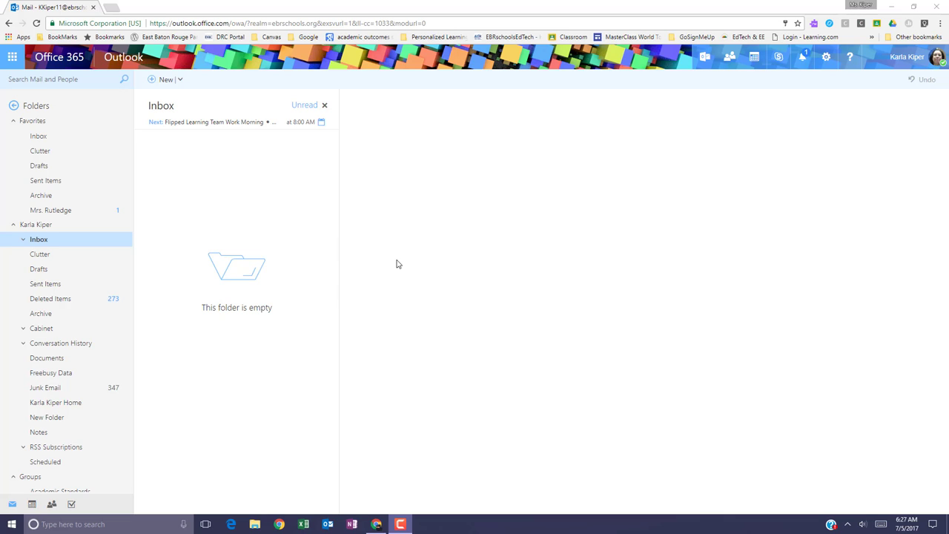
{"action": "mouse_move", "coordinate": [350, 244]}
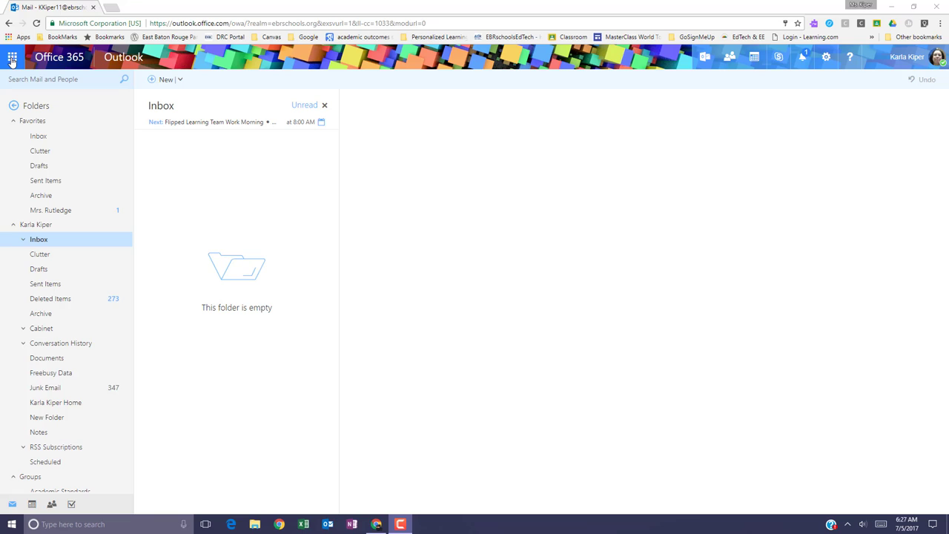
- Launch OneNote Online from the Office 365 app launcher
{"action": "left_click", "coordinate": [13, 59]}
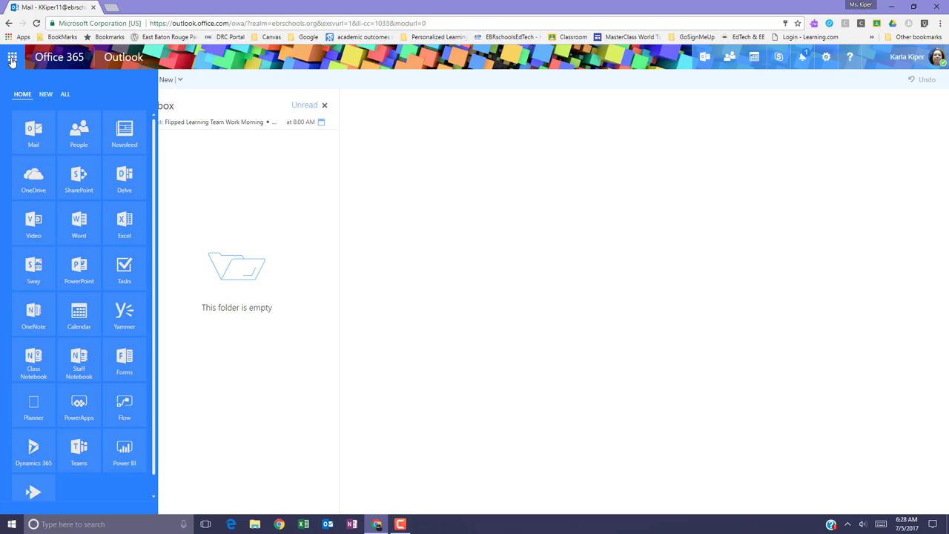
{"action": "mouse_move", "coordinate": [33, 237]}
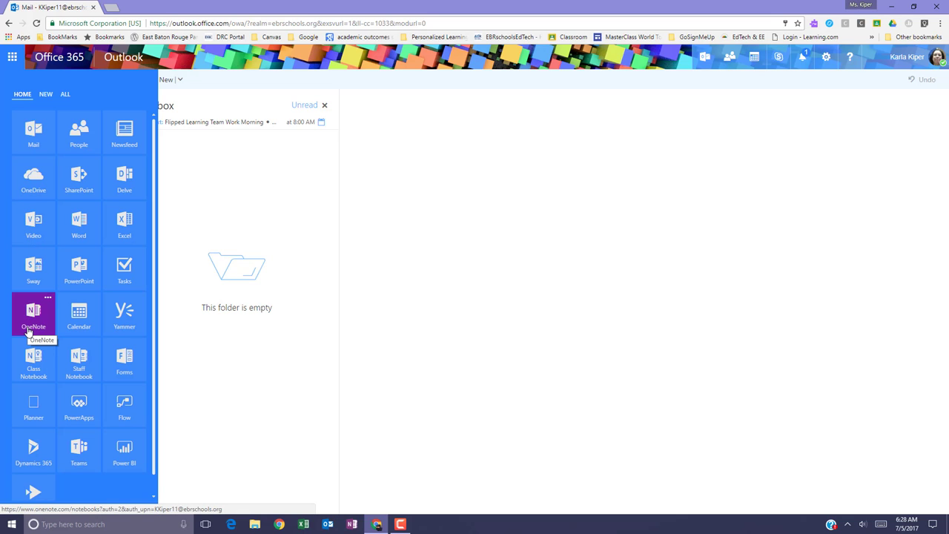
{"action": "left_click", "coordinate": [30, 314]}
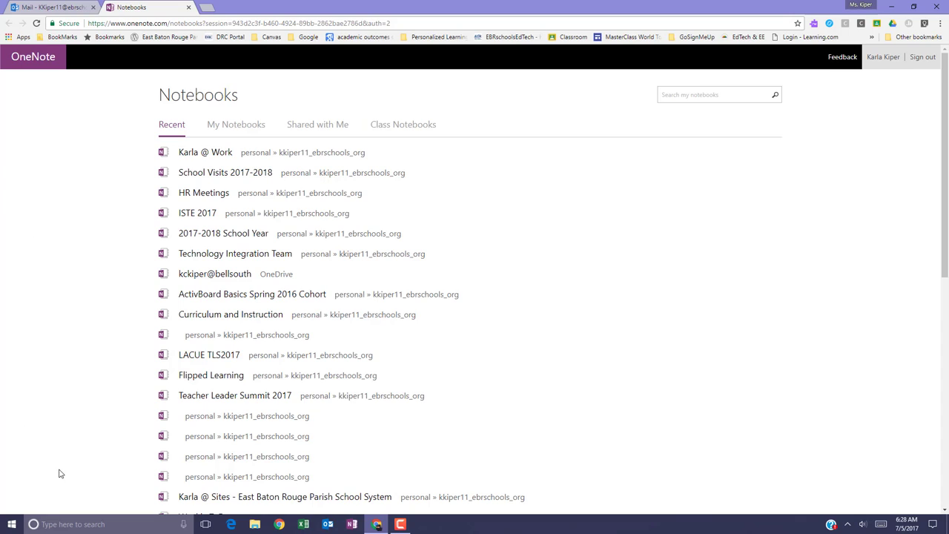
{"action": "mouse_move", "coordinate": [71, 481]}
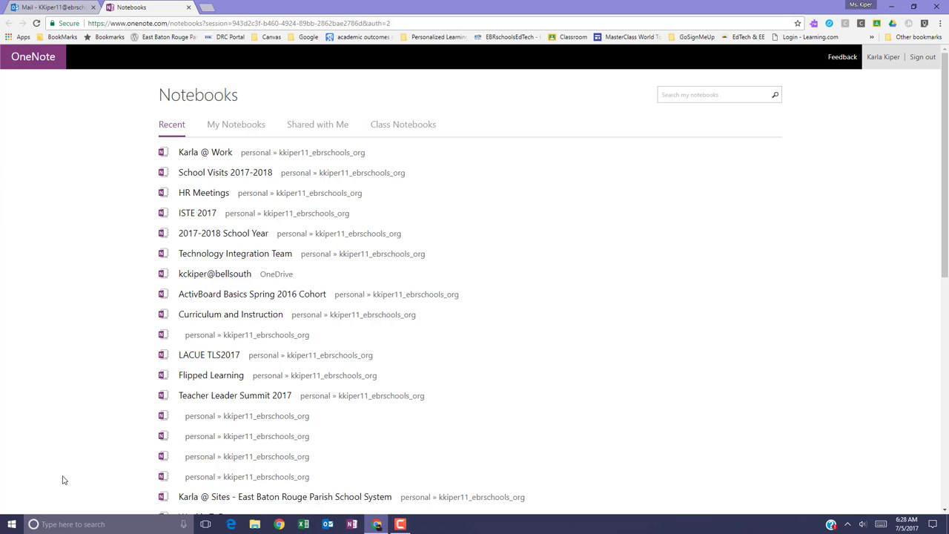
{"action": "mouse_move", "coordinate": [52, 472]}
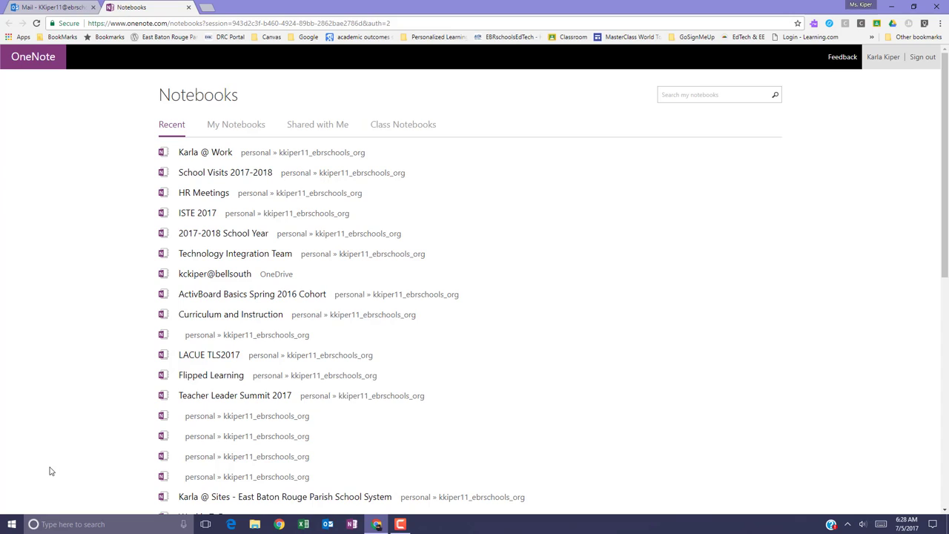
{"action": "mouse_move", "coordinate": [39, 470]}
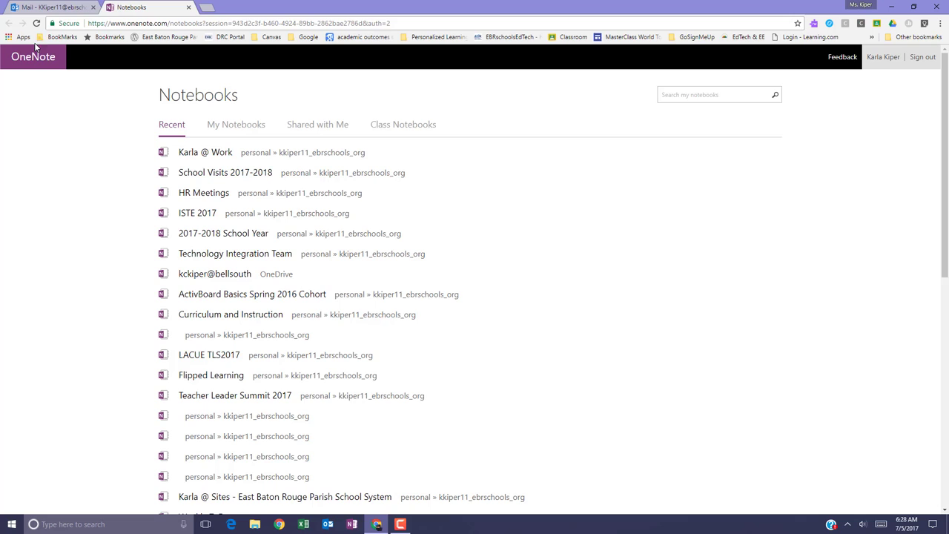
- Return to the Outlook mail tab and bring up the Office 365 app launcher
{"action": "left_click", "coordinate": [45, 6]}
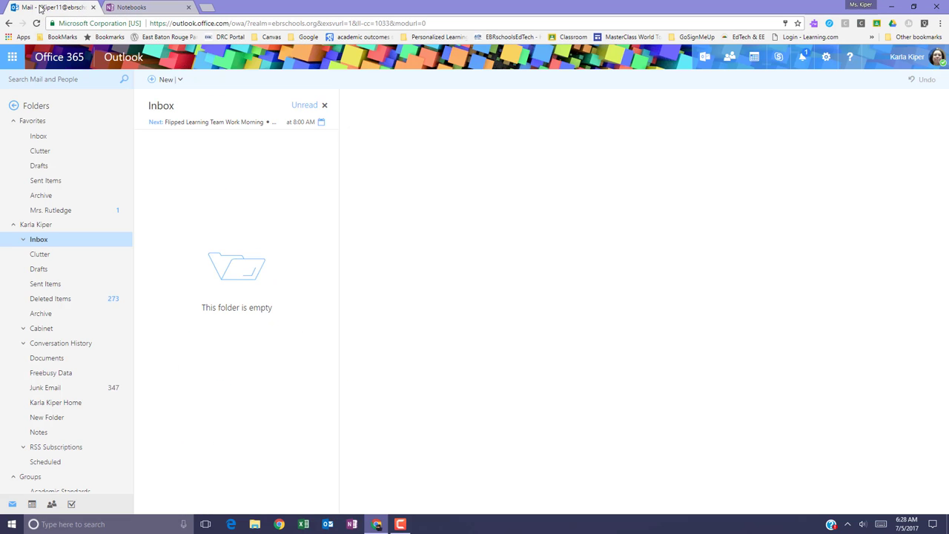
{"action": "mouse_move", "coordinate": [13, 43]}
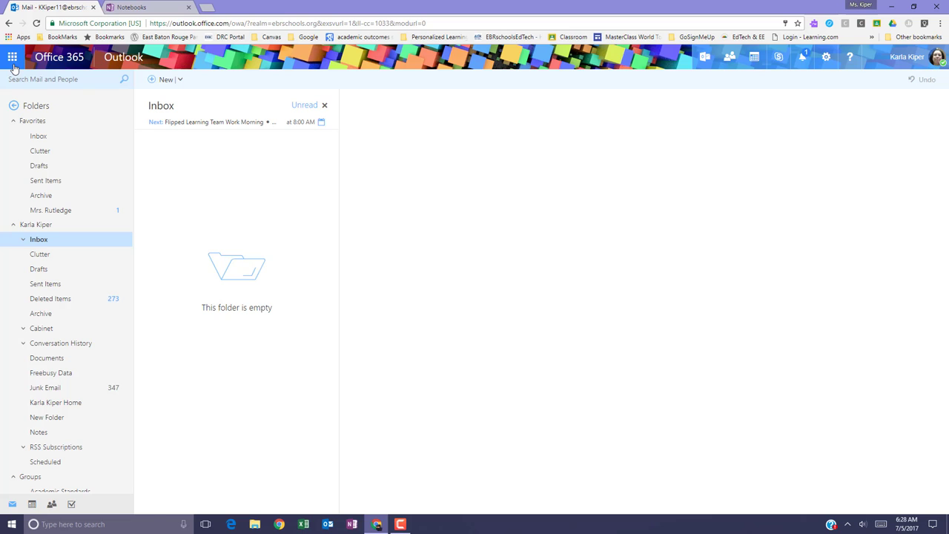
{"action": "left_click", "coordinate": [15, 58]}
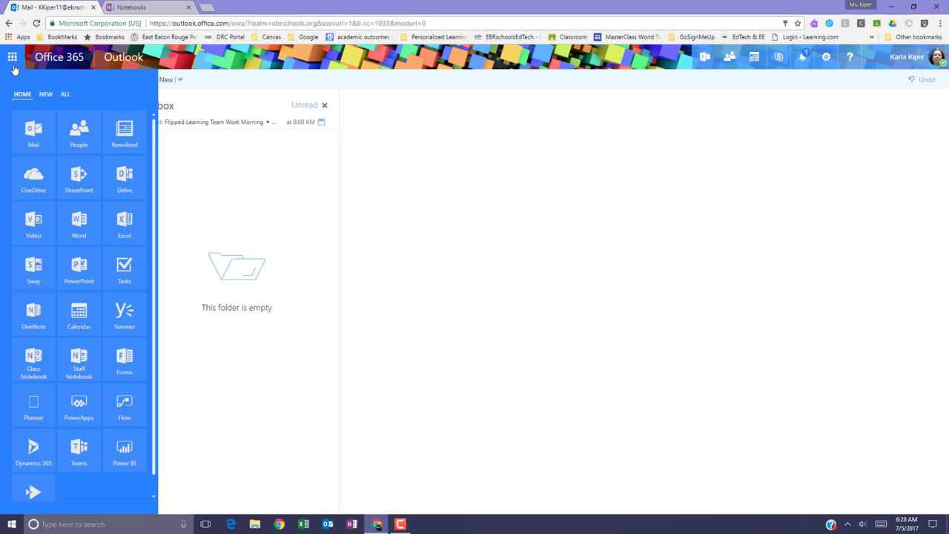
{"action": "mouse_move", "coordinate": [33, 175]}
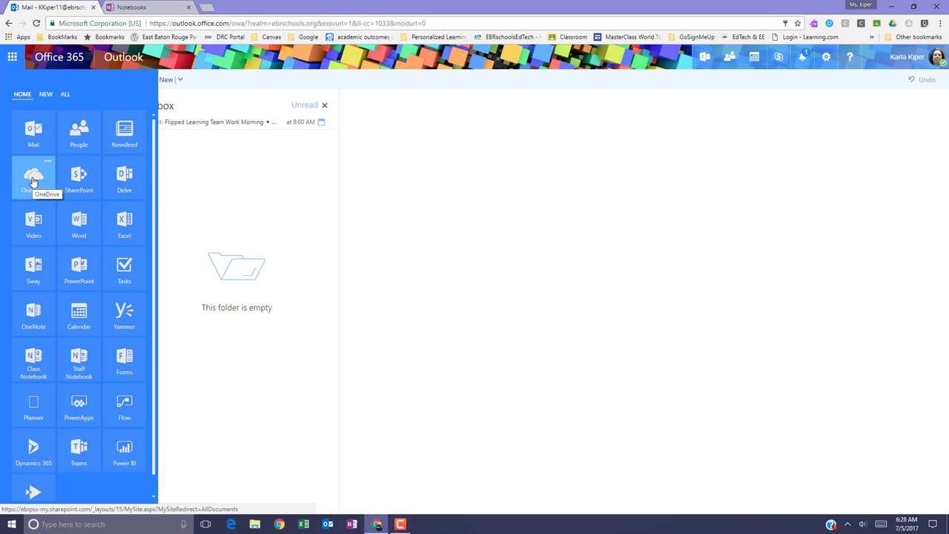
{"action": "mouse_move", "coordinate": [42, 178]}
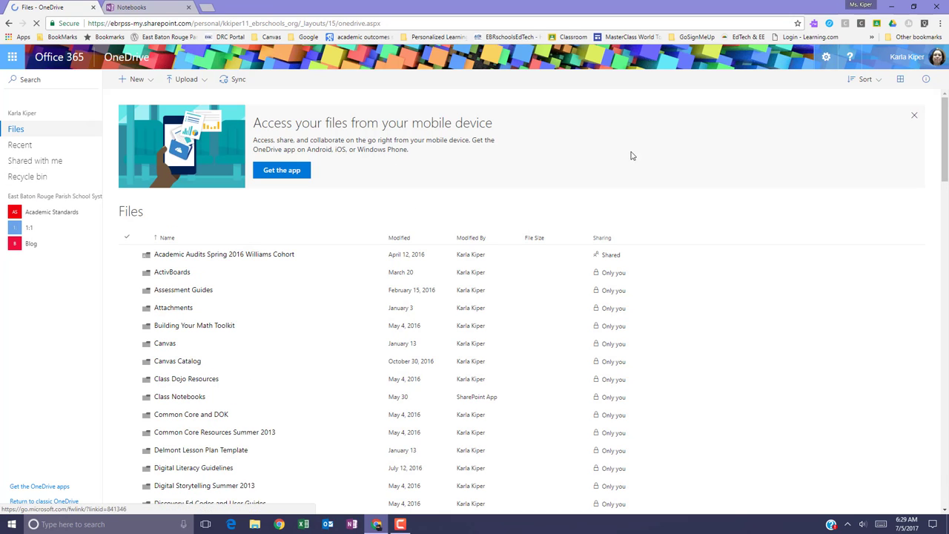
- Dismiss the mobile-app banner in OneDrive and show the New item choices
{"action": "left_click", "coordinate": [913, 115]}
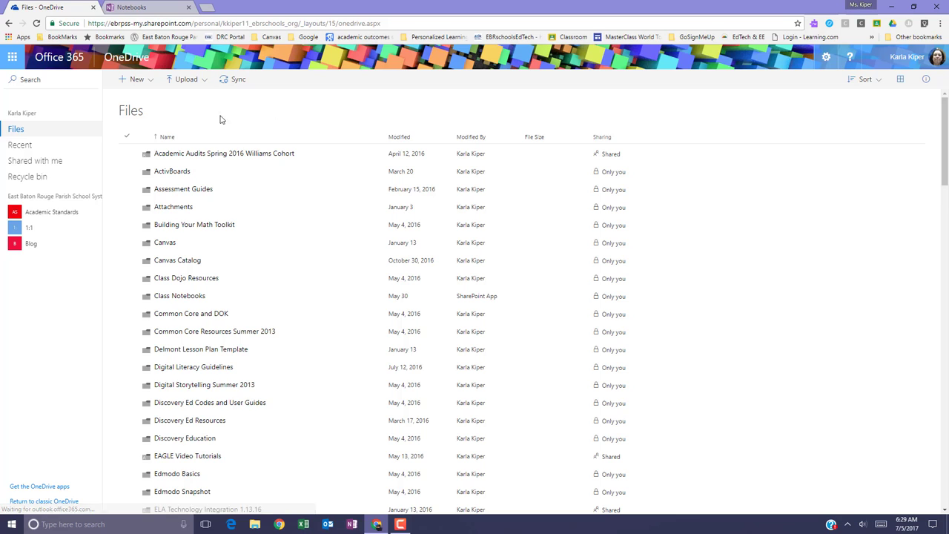
{"action": "left_click", "coordinate": [132, 81]}
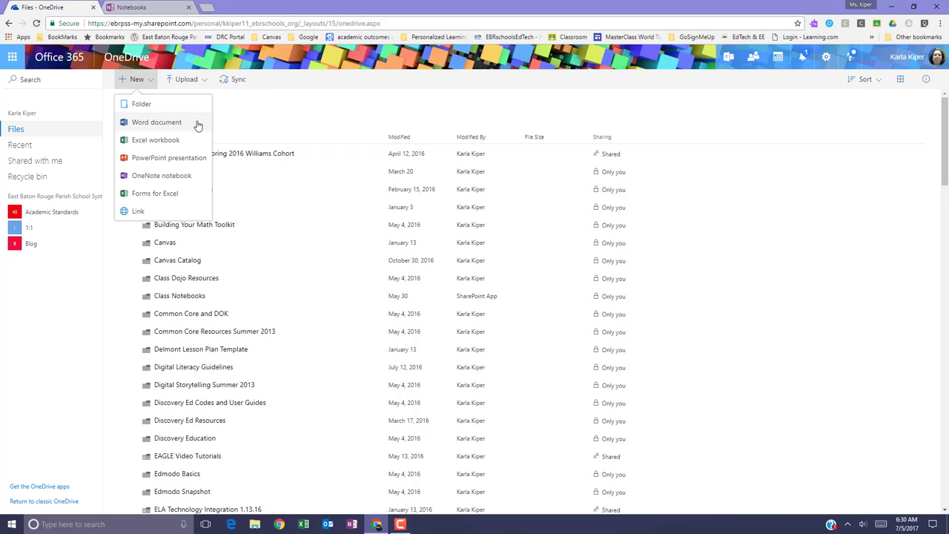
{"action": "mouse_move", "coordinate": [196, 140]}
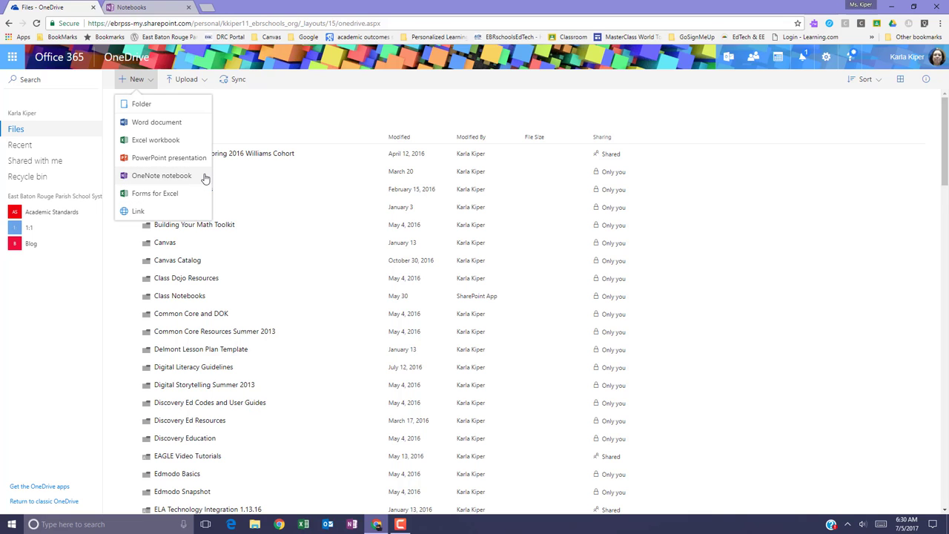
- Create a new OneNote notebook named 'To Do Items' from OneDrive
{"action": "left_click", "coordinate": [160, 175]}
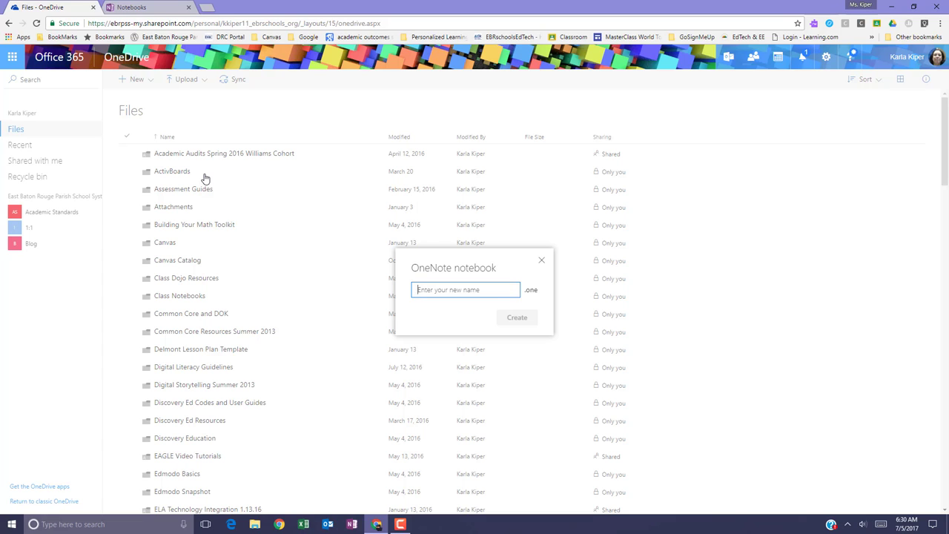
{"action": "type", "text": "To Do Item"}
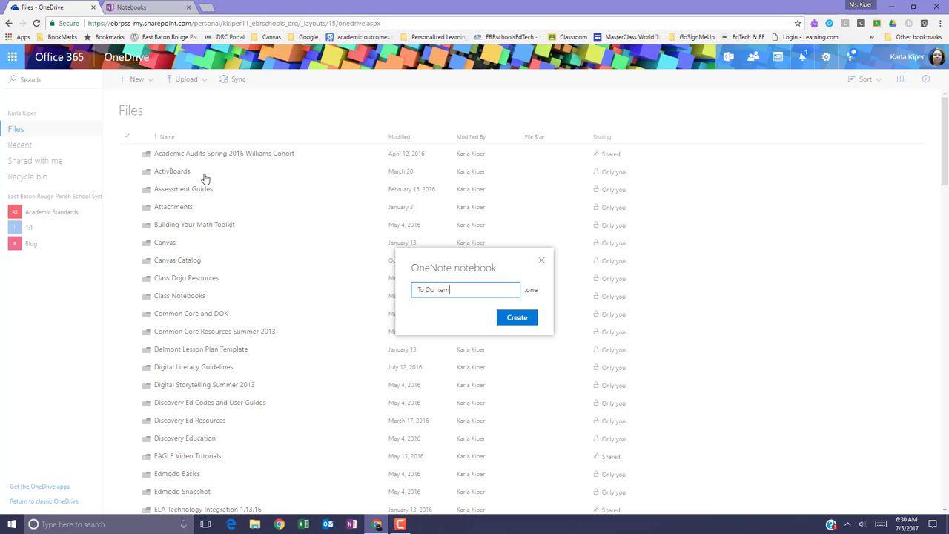
{"action": "type", "text": "s"}
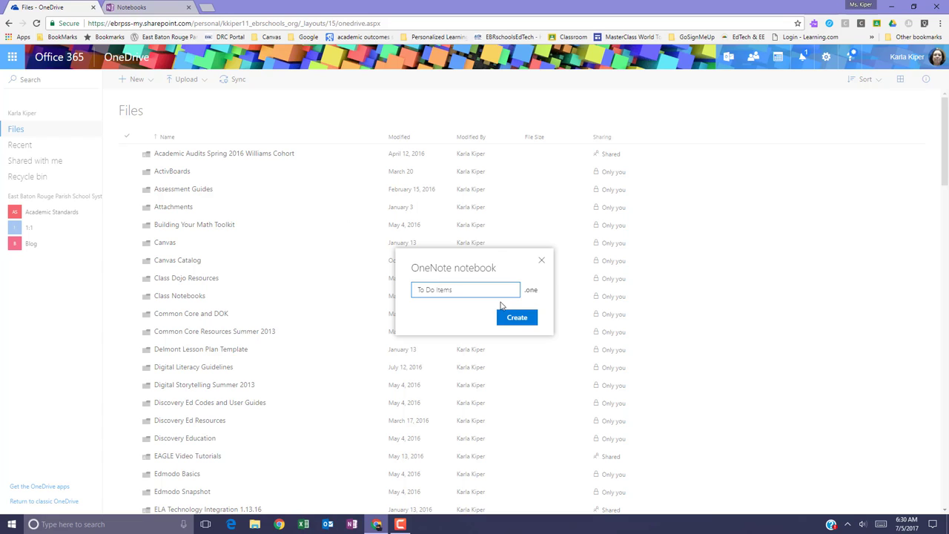
{"action": "left_click", "coordinate": [516, 317]}
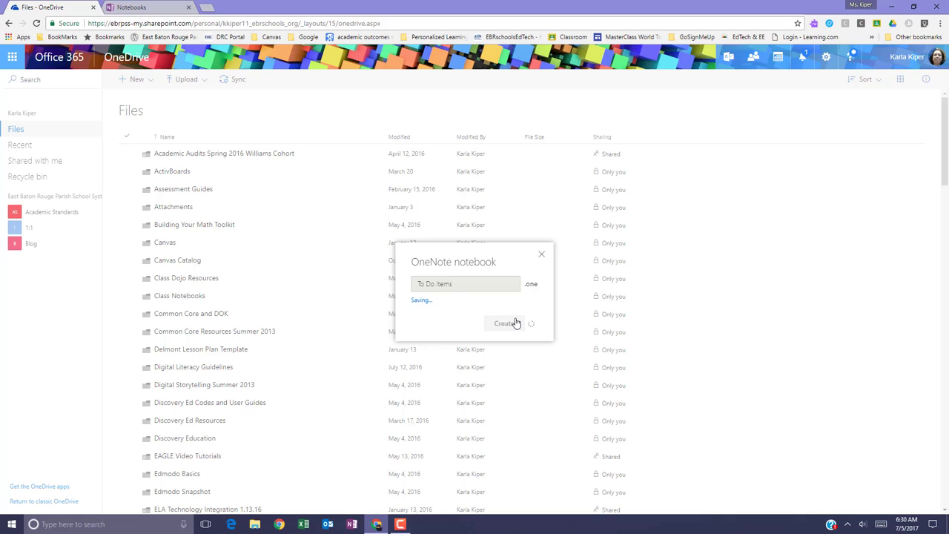
{"action": "left_click", "coordinate": [505, 324]}
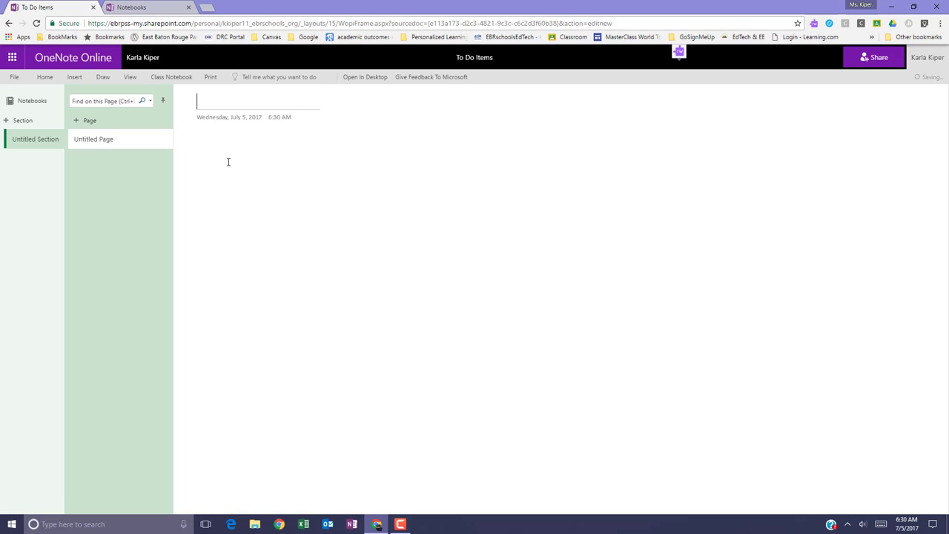
{"action": "mouse_move", "coordinate": [12, 101]}
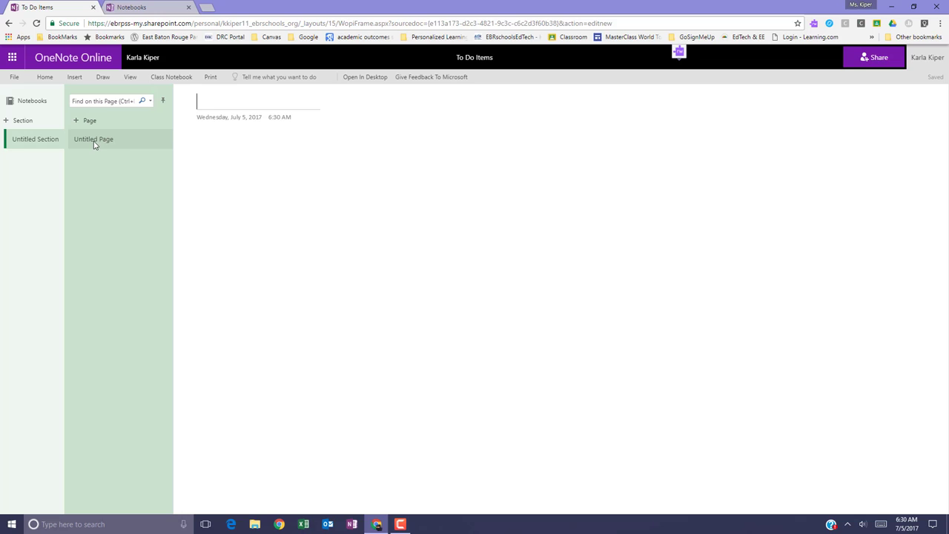
{"action": "mouse_move", "coordinate": [40, 143]}
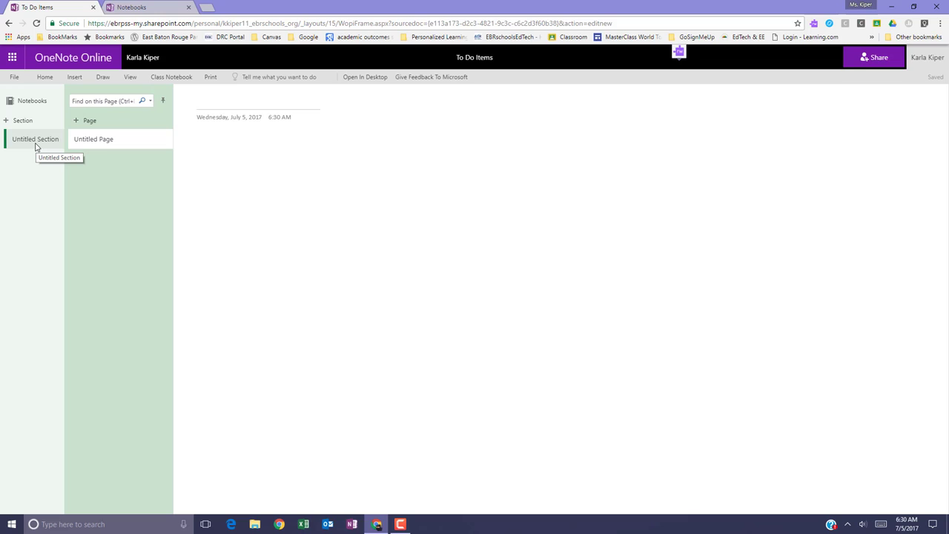
- Title the notebook's first page 'Do Today'
{"action": "type", "text": "Do Today"}
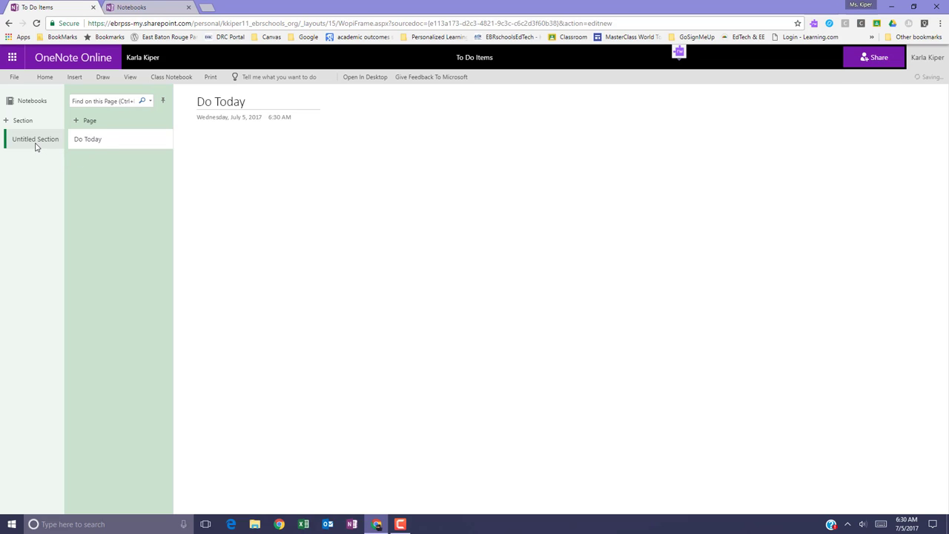
{"action": "left_click", "coordinate": [198, 145]}
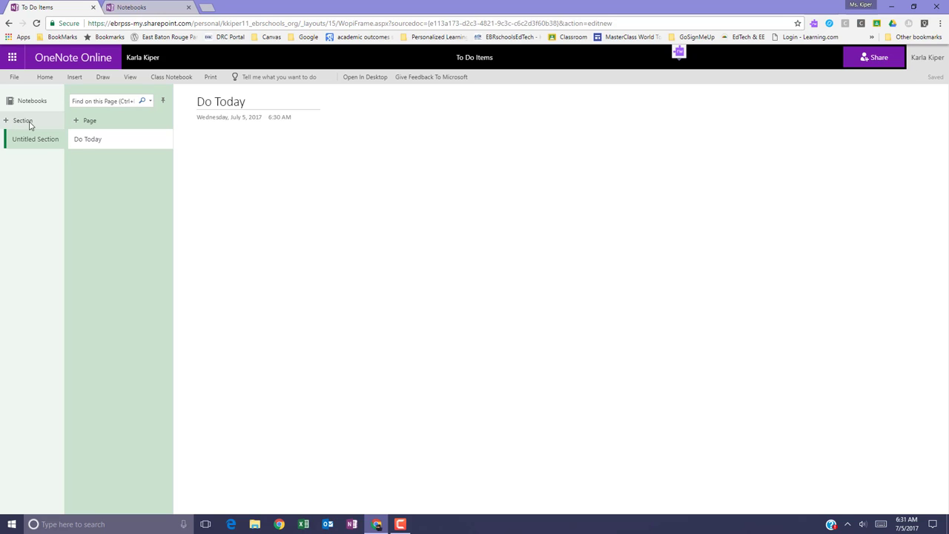
{"action": "left_click", "coordinate": [26, 119]}
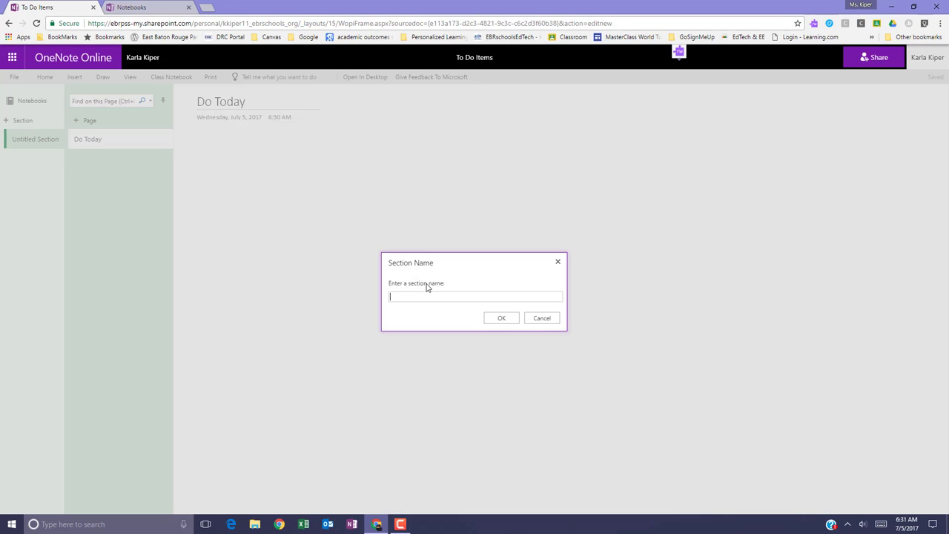
{"action": "type", "text": "July"}
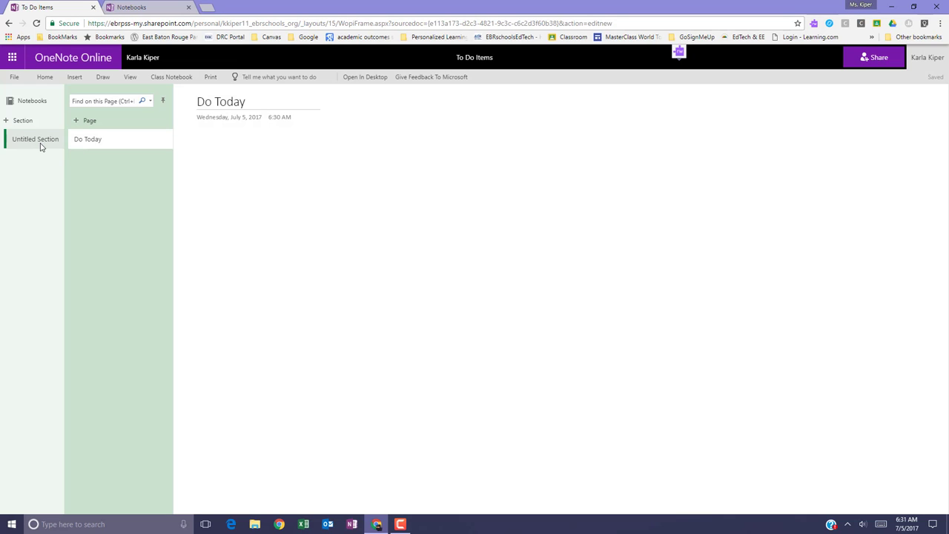
- Rename the untitled section to 'July 2017'
{"action": "right_click", "coordinate": [37, 142]}
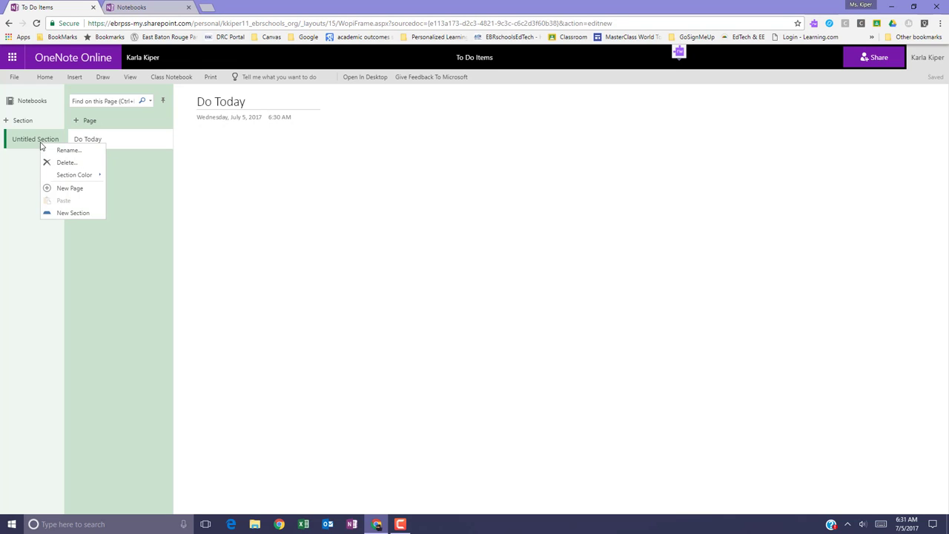
{"action": "left_click", "coordinate": [72, 152]}
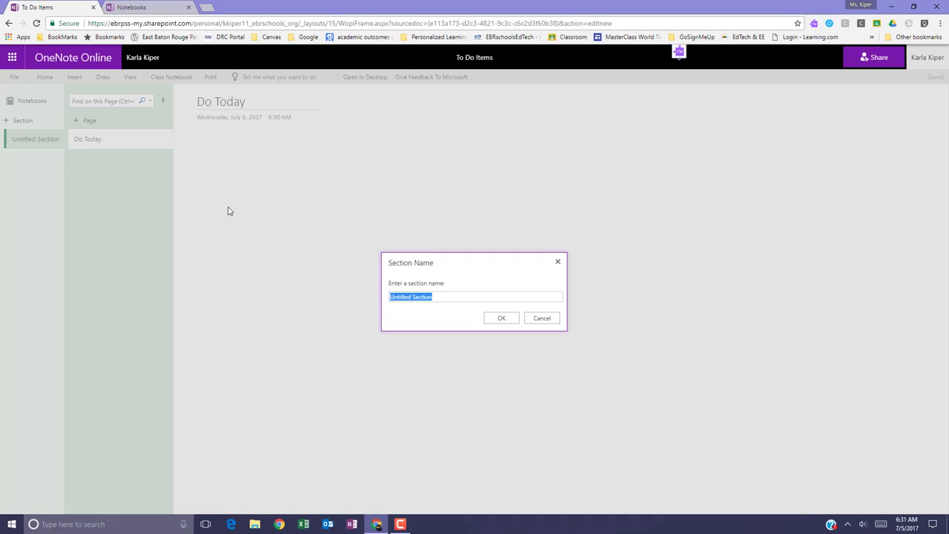
{"action": "type", "text": "July 2"}
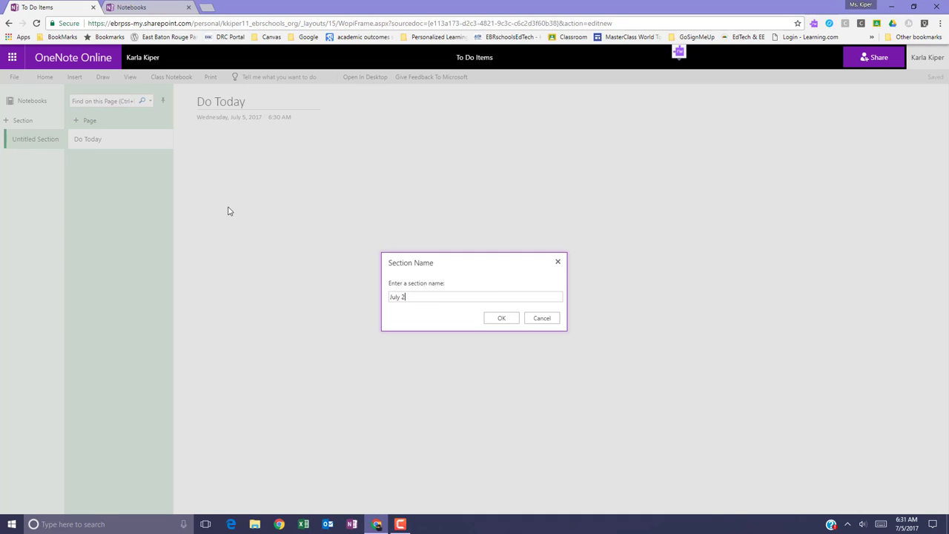
{"action": "type", "text": "017"}
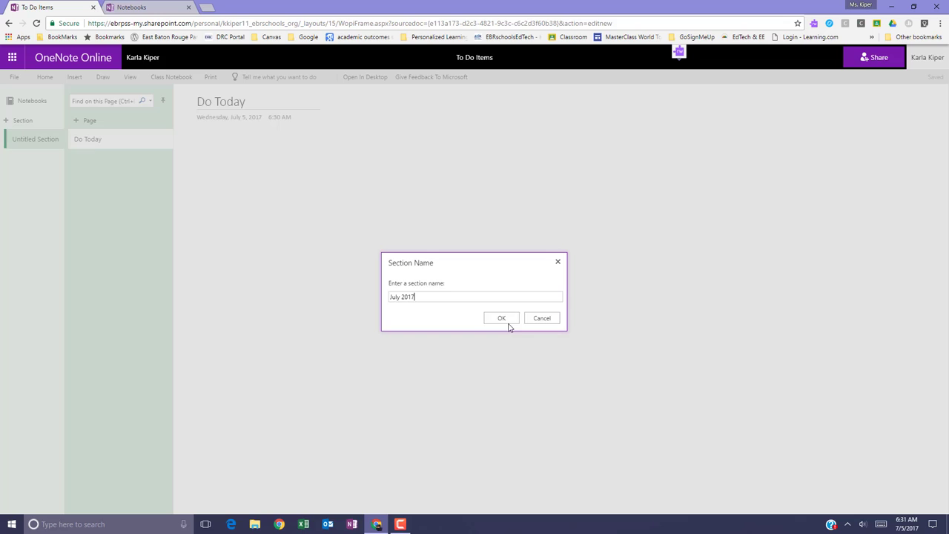
{"action": "left_click", "coordinate": [501, 318]}
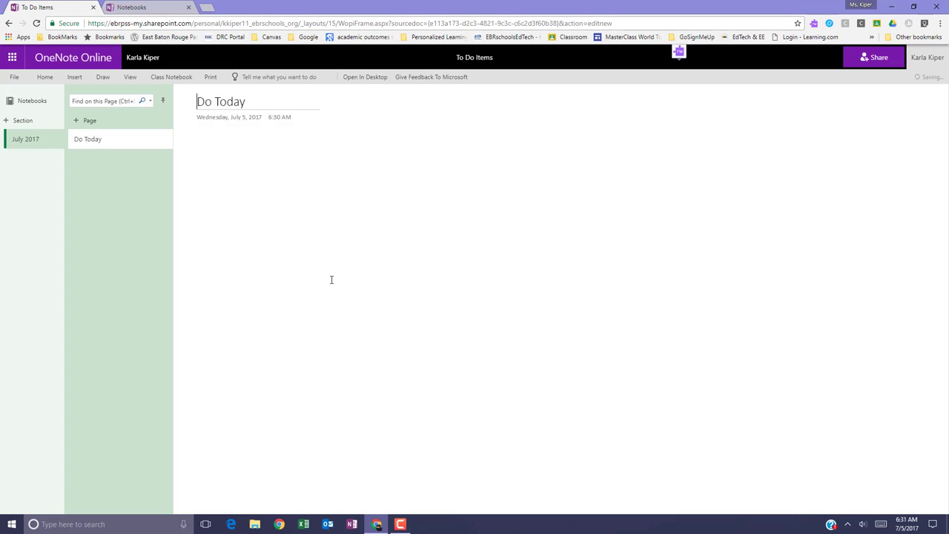
{"action": "mouse_move", "coordinate": [113, 160]}
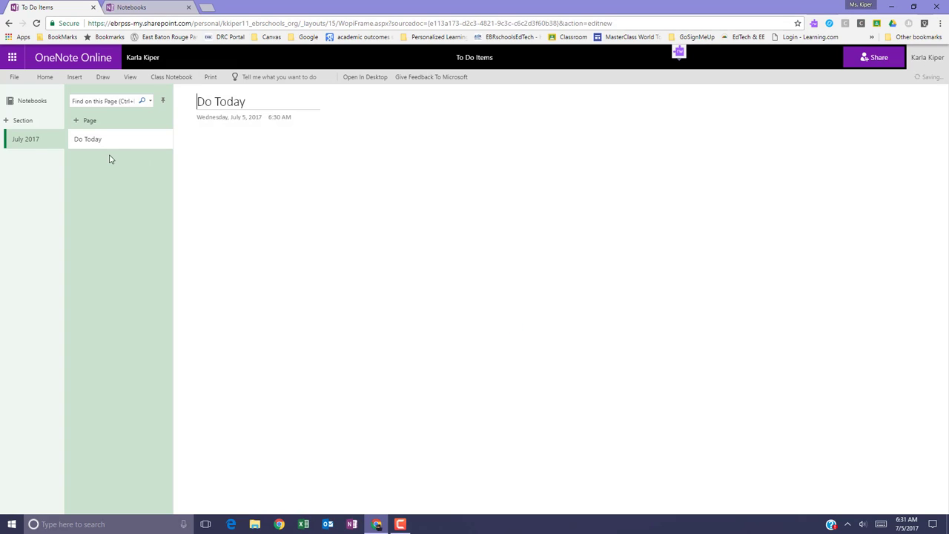
{"action": "mouse_move", "coordinate": [13, 57]}
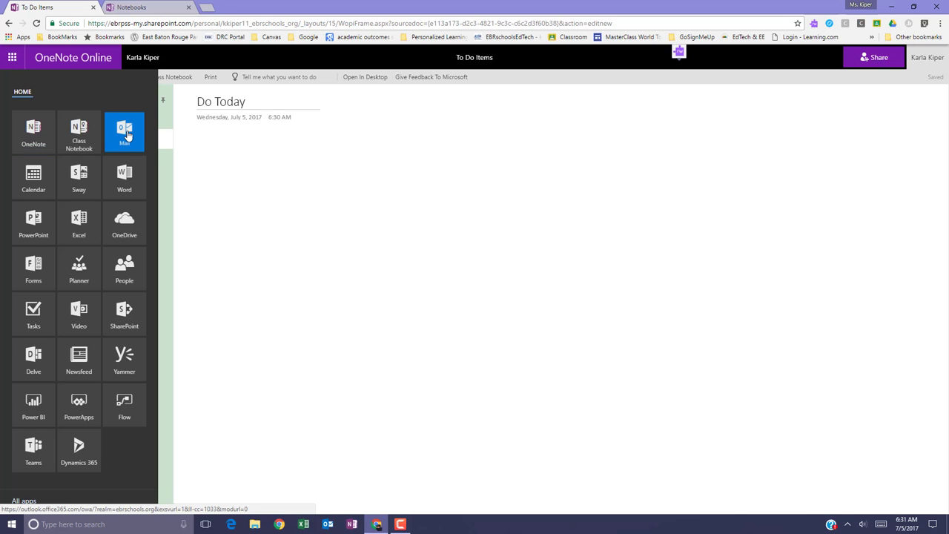
- Leave the notebook for the Outlook mail inbox via the app launcher
{"action": "left_click", "coordinate": [124, 131]}
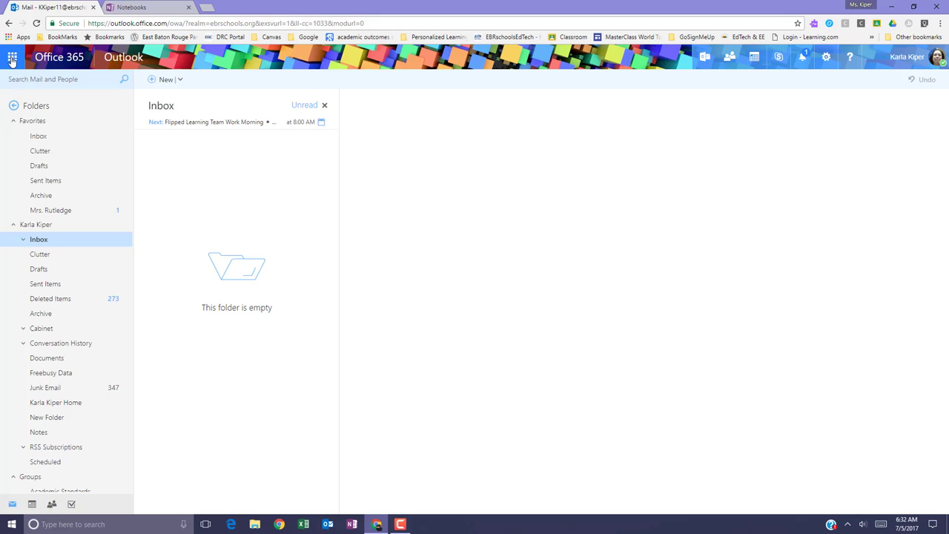
- Show the recent notebooks list with 'To Do Items' at the top
{"action": "left_click", "coordinate": [15, 58]}
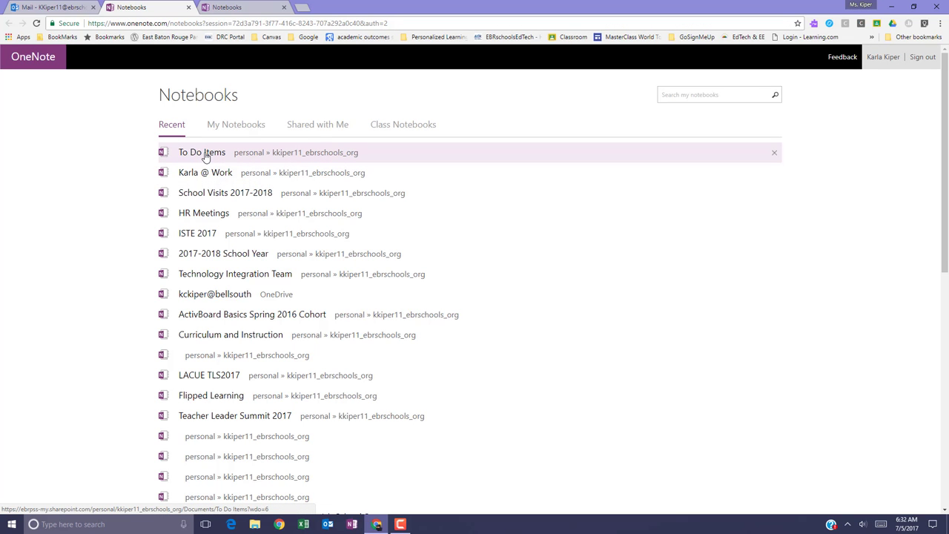
{"action": "mouse_move", "coordinate": [206, 155]}
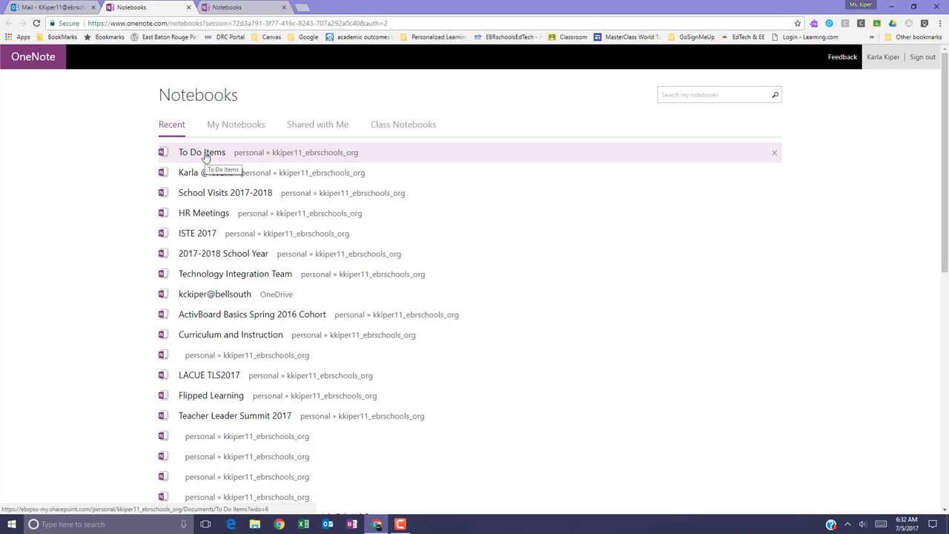